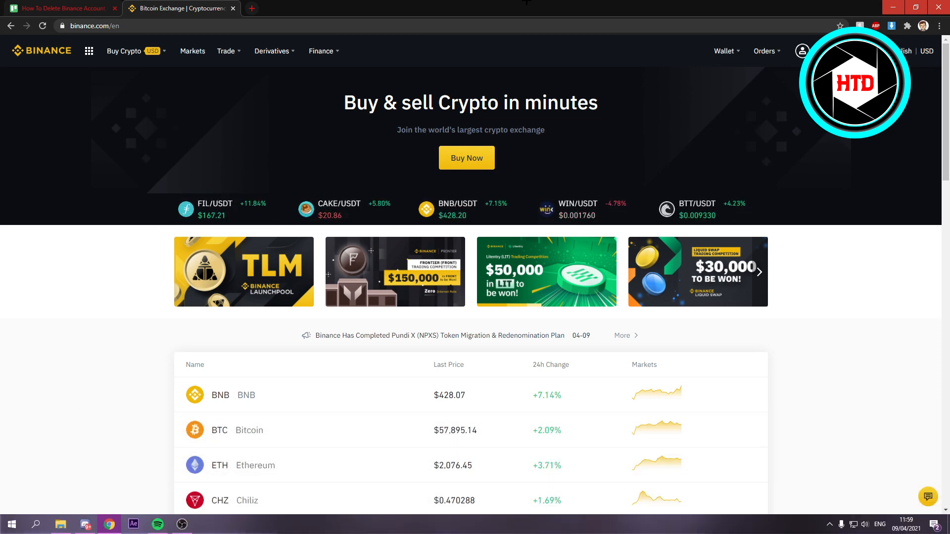
Reach the account Security settings page from the profile menu in the top bar
{"action": "left_click", "coordinate": [801, 50]}
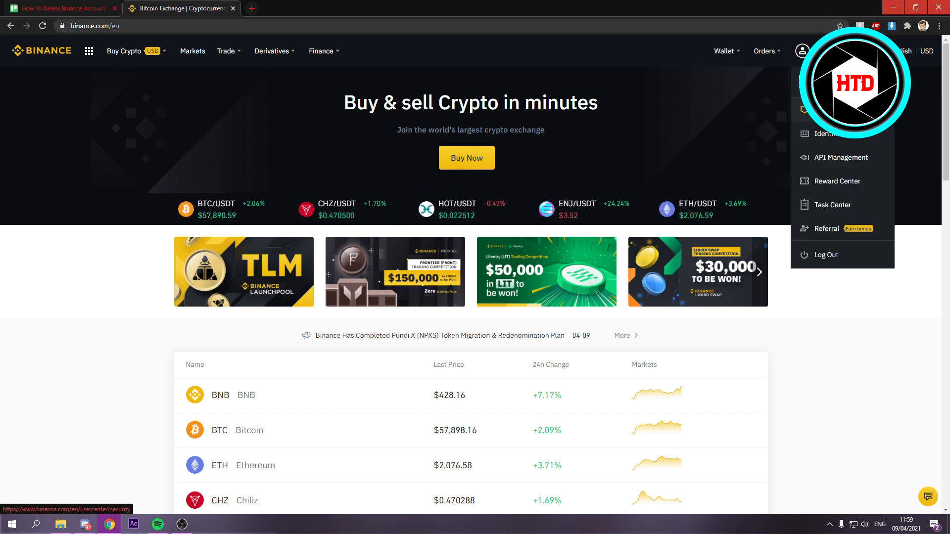
{"action": "left_click", "coordinate": [825, 133]}
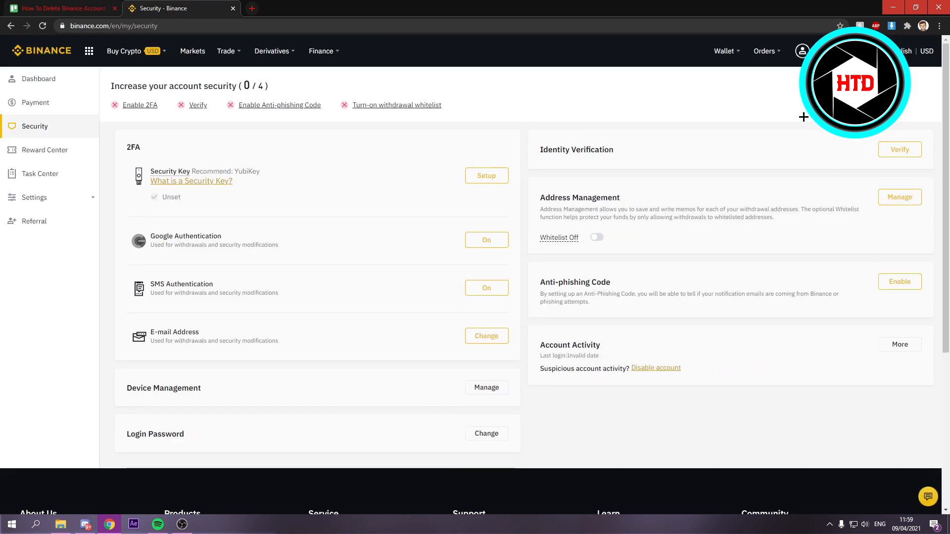
{"action": "mouse_move", "coordinate": [416, 191]}
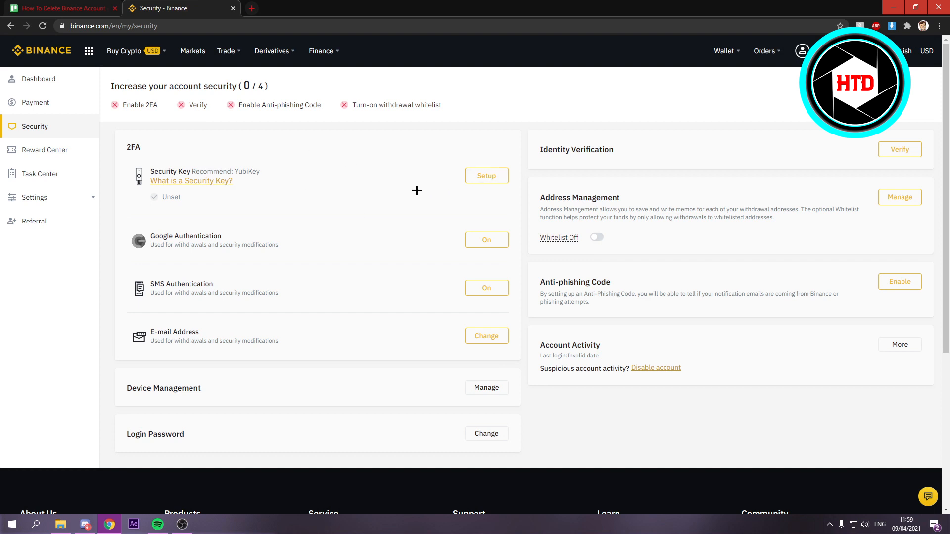
{"action": "mouse_move", "coordinate": [680, 153]}
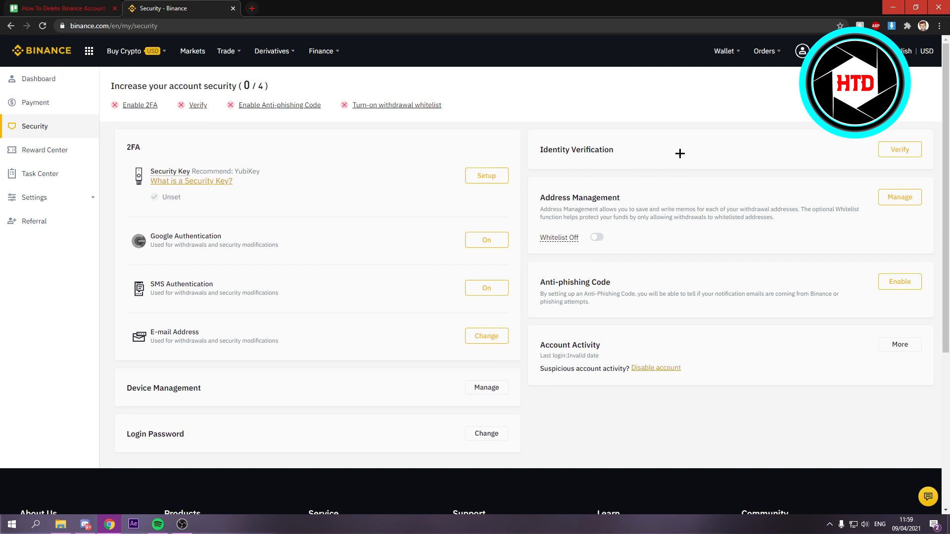
{"action": "mouse_move", "coordinate": [364, 173]}
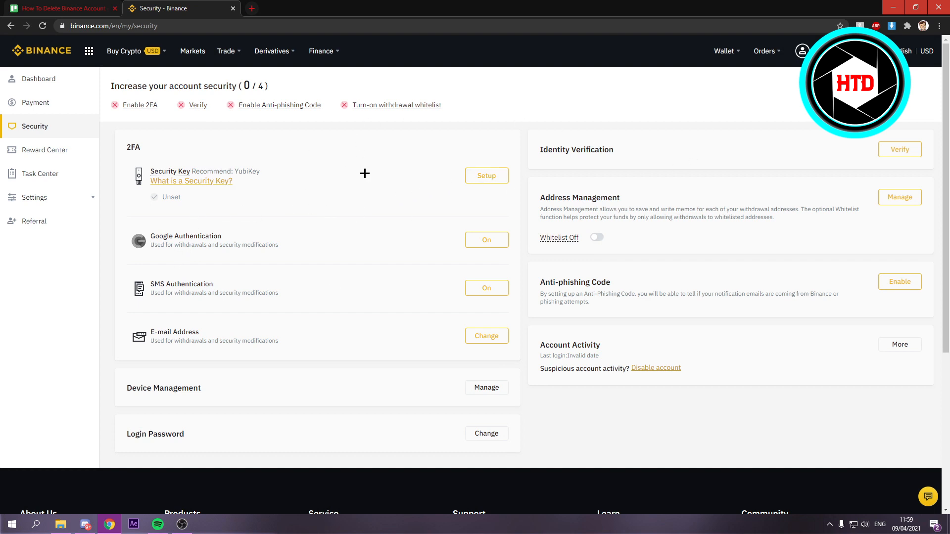
{"action": "double_click", "coordinate": [561, 344]}
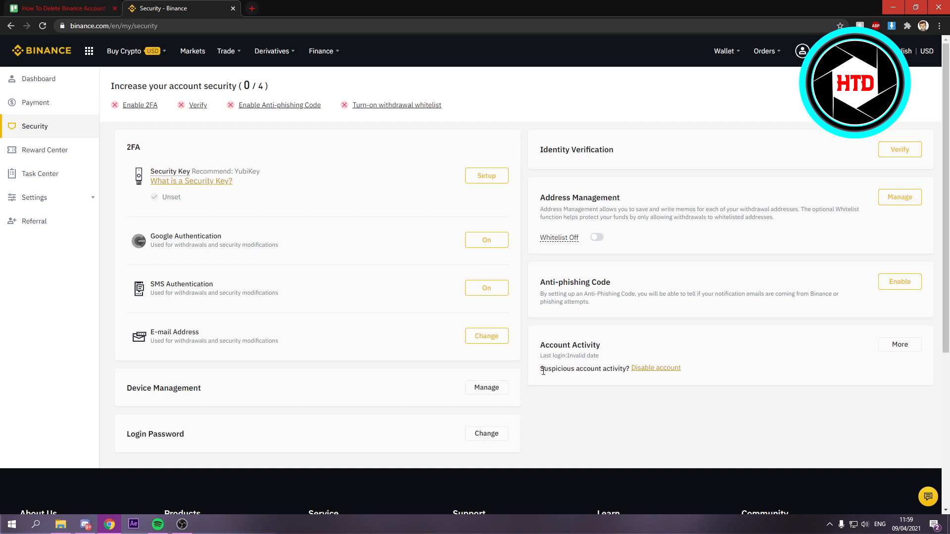
{"action": "mouse_move", "coordinate": [635, 373]}
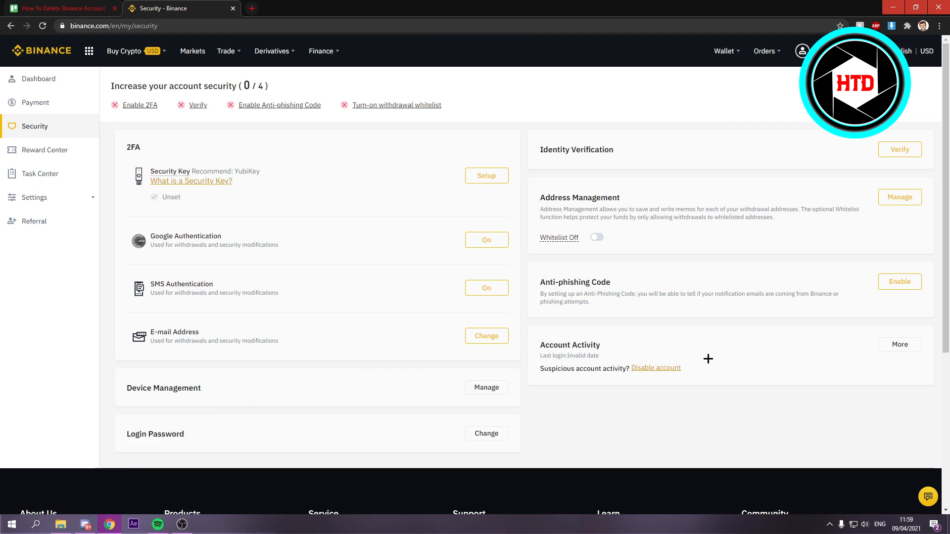
{"action": "mouse_move", "coordinate": [654, 368]}
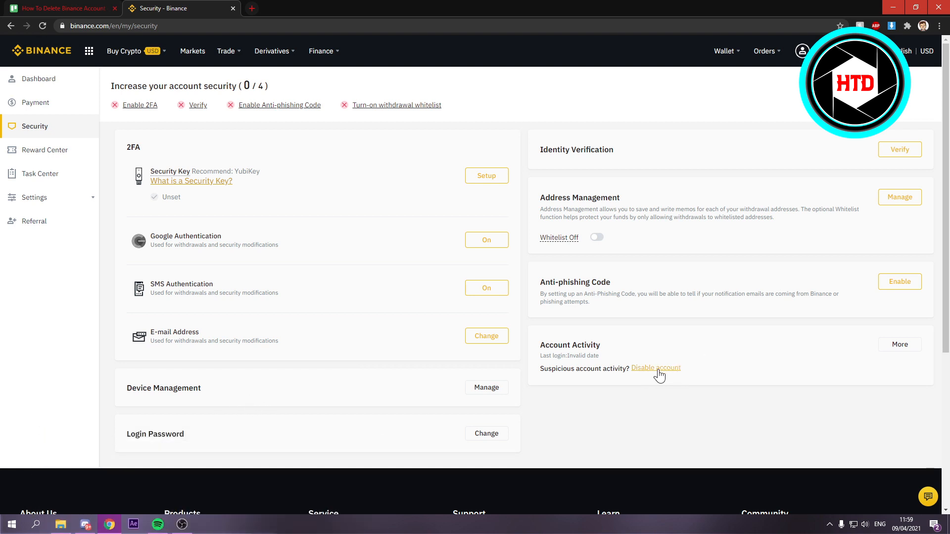
Reach the Disable Your Account page via 'Disable account' in the Account Activity section
{"action": "left_click", "coordinate": [655, 368]}
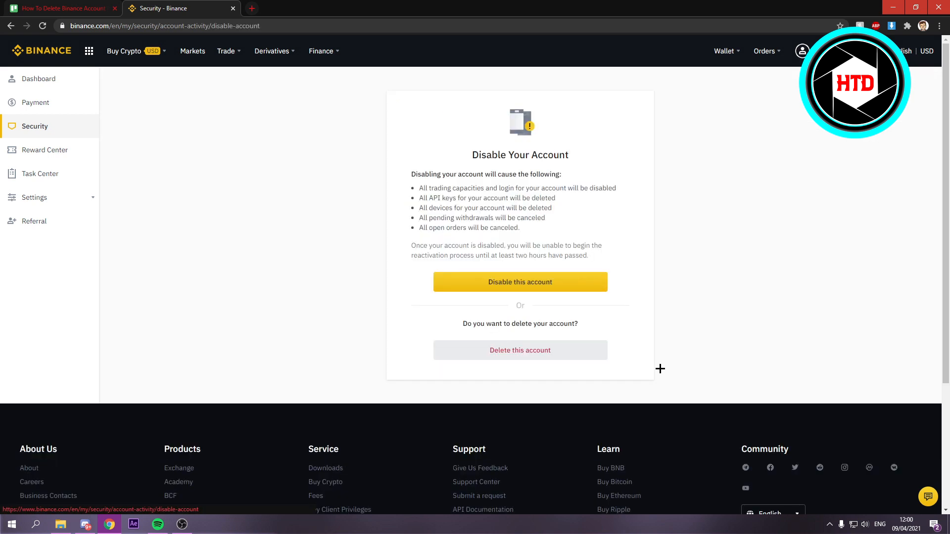
{"action": "mouse_move", "coordinate": [519, 282]}
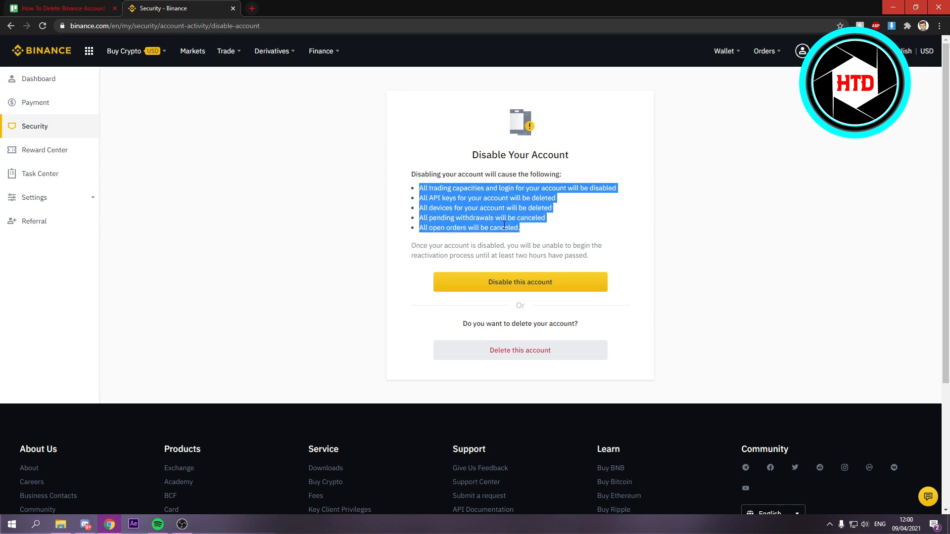
{"action": "left_click", "coordinate": [727, 254]}
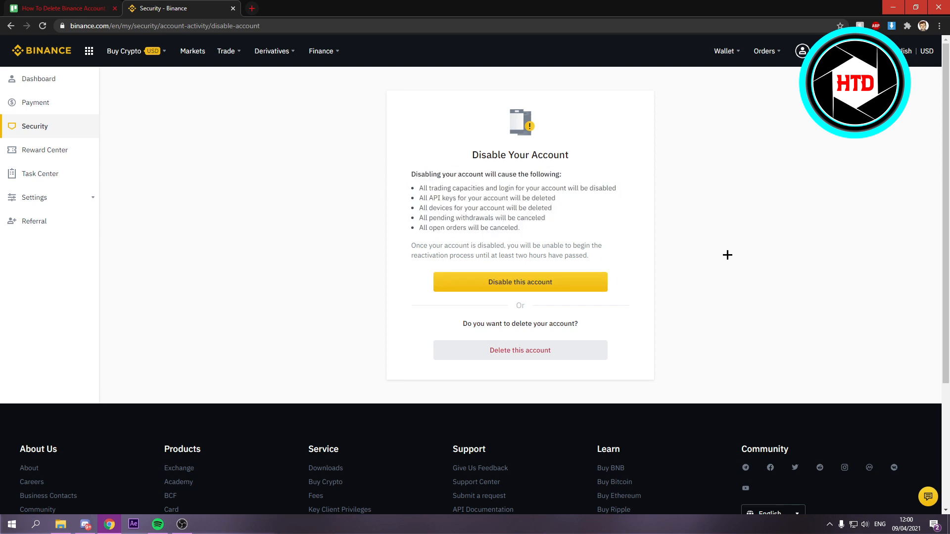
{"action": "mouse_move", "coordinate": [537, 347]}
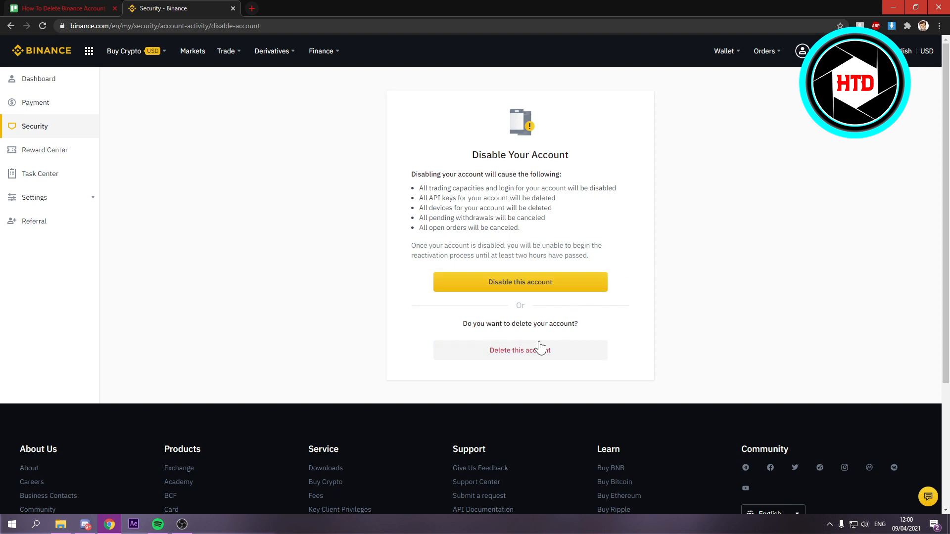
{"action": "mouse_move", "coordinate": [568, 352]}
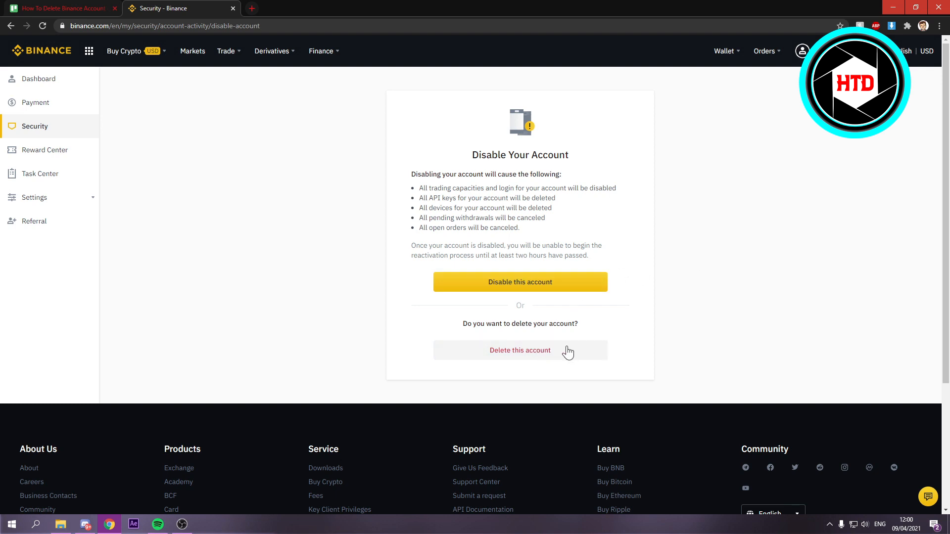